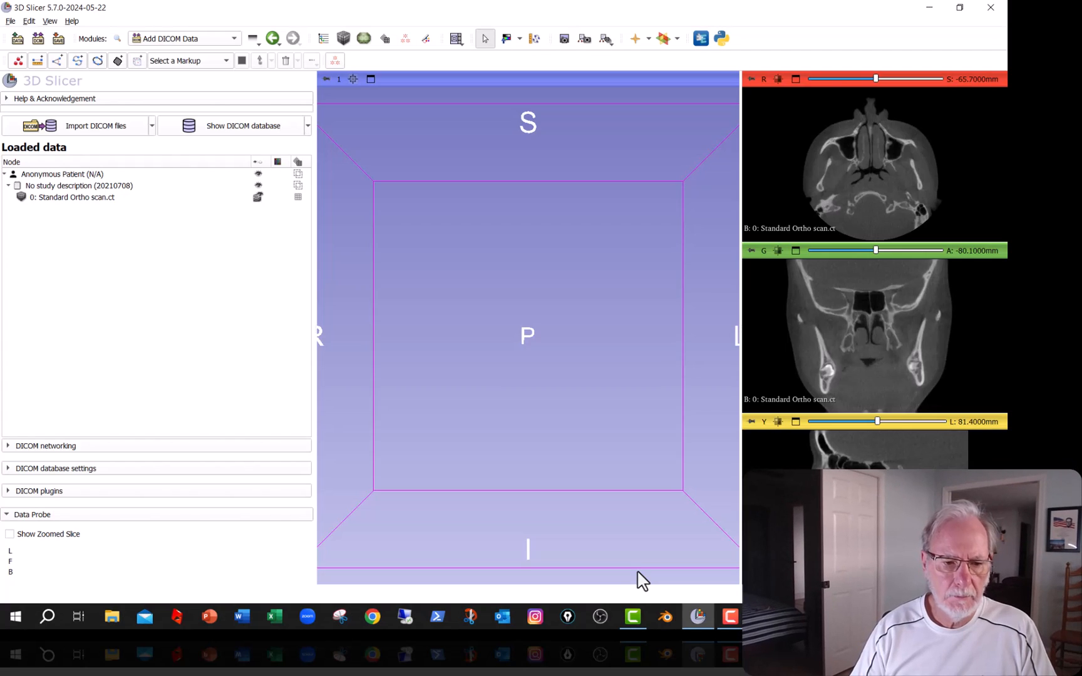
mouse_move(101, 276)
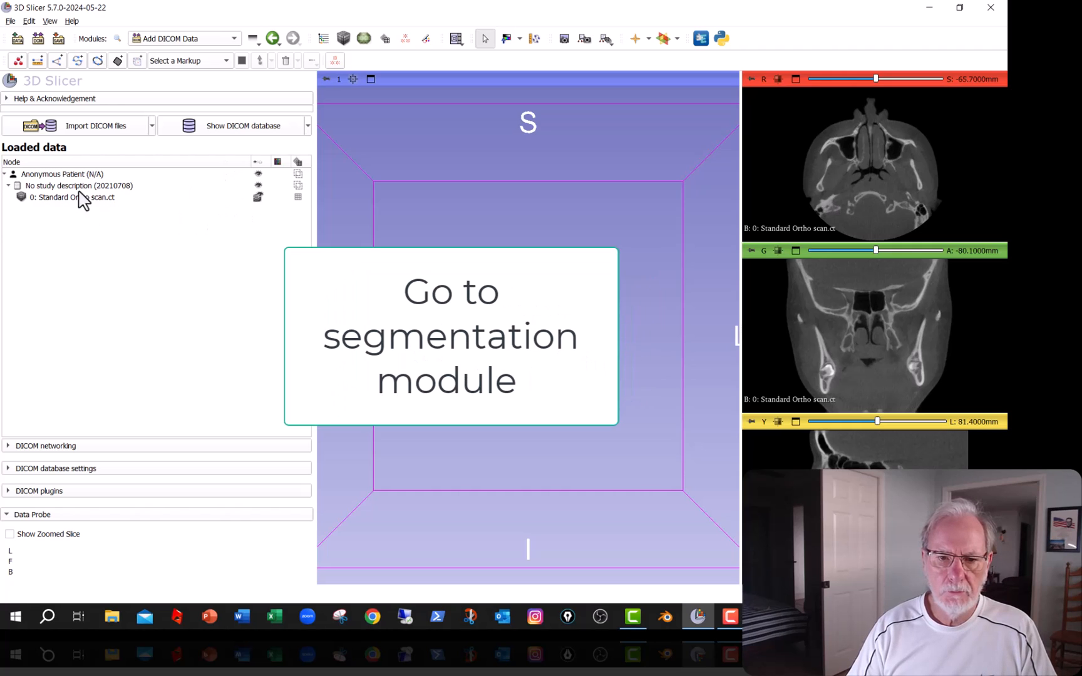
mouse_move(236, 43)
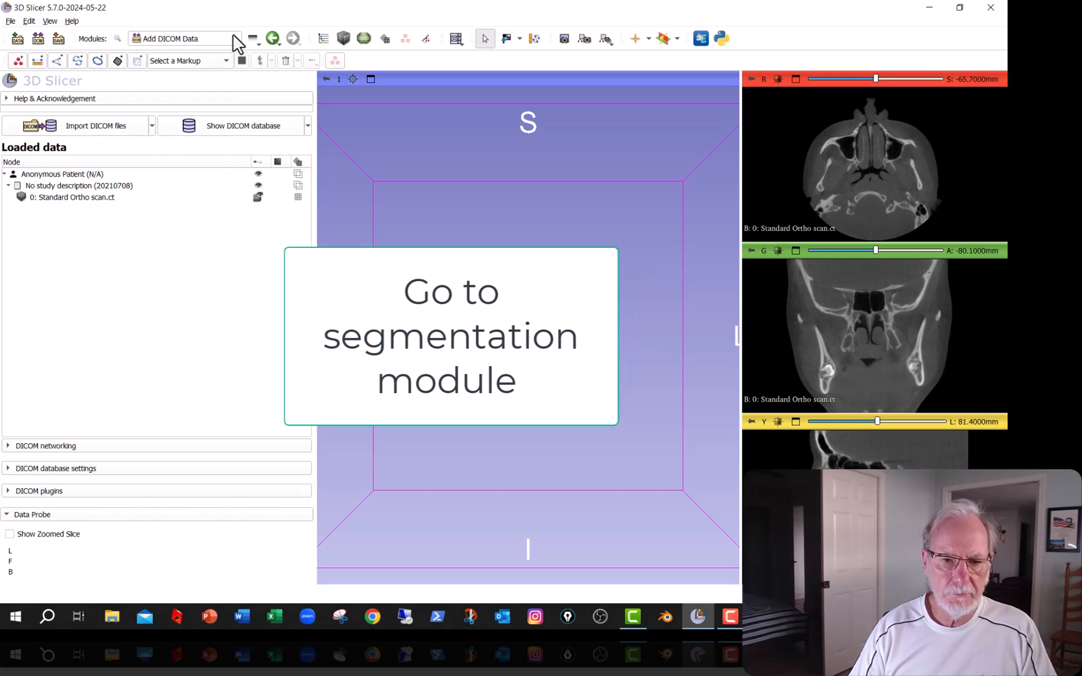
- Switch to the DentalSegmentator module from the modules list, with Standard Ortho as input
left_click(233, 38)
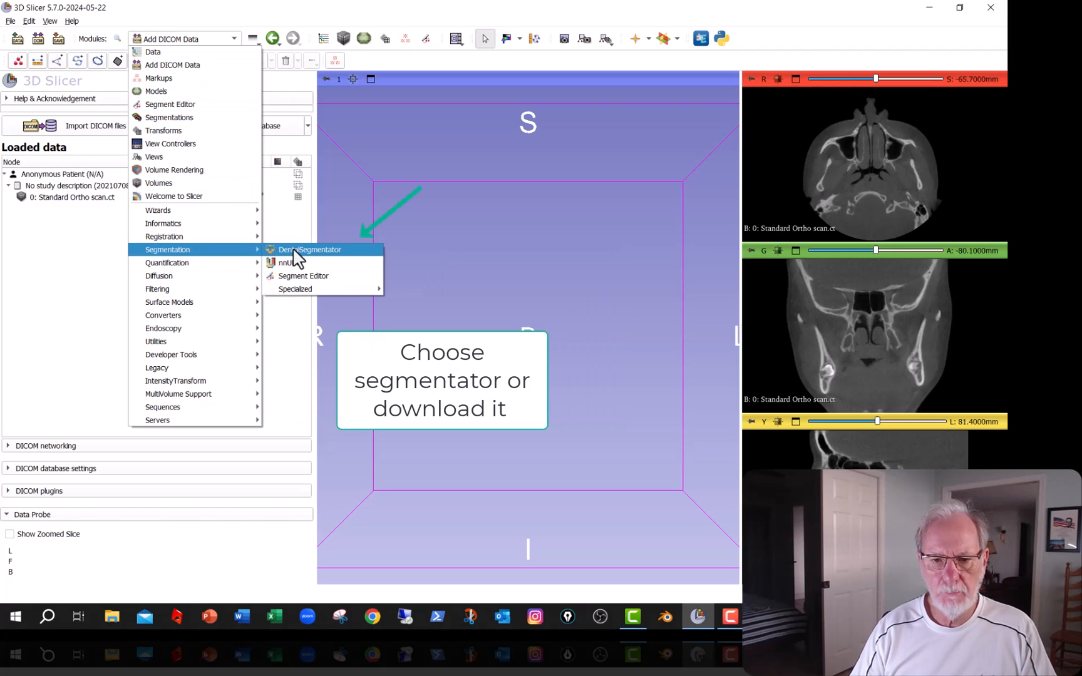
left_click(309, 249)
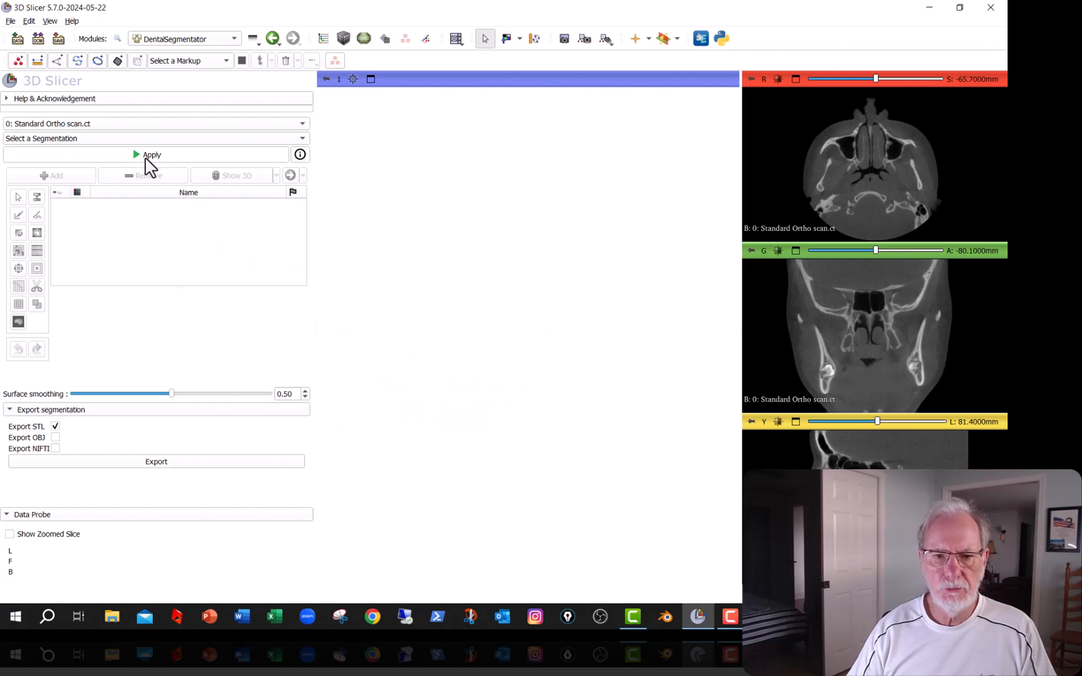
- Run DentalSegmentator to produce maxilla/skull, mandible, upper and lower teeth, and canal models
left_click(151, 154)
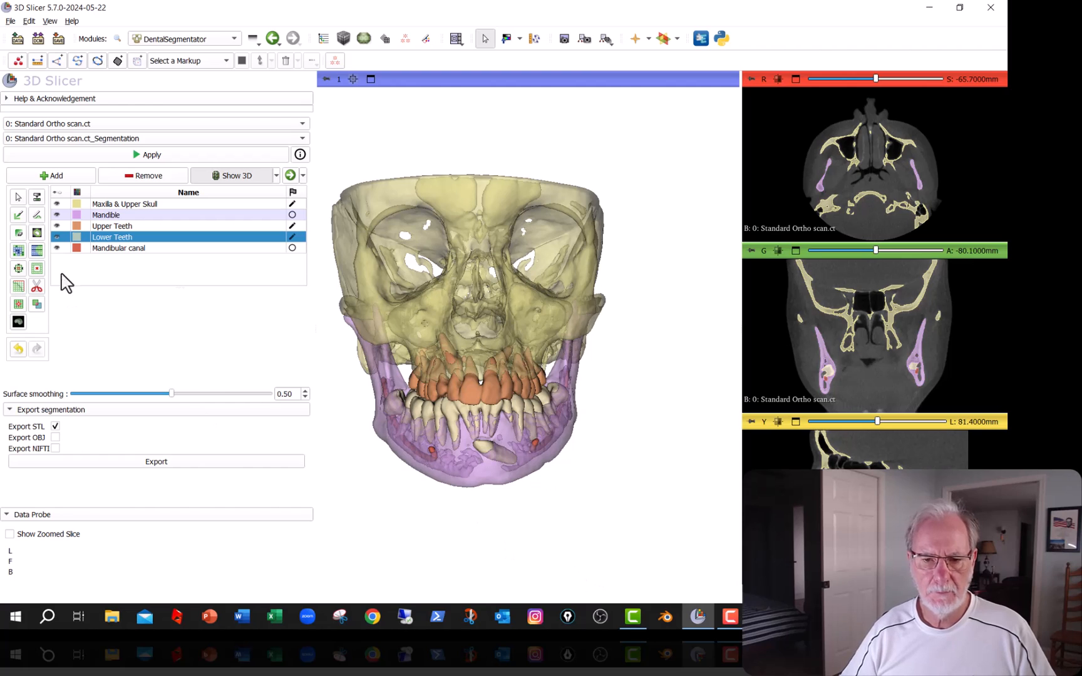
left_click(118, 248)
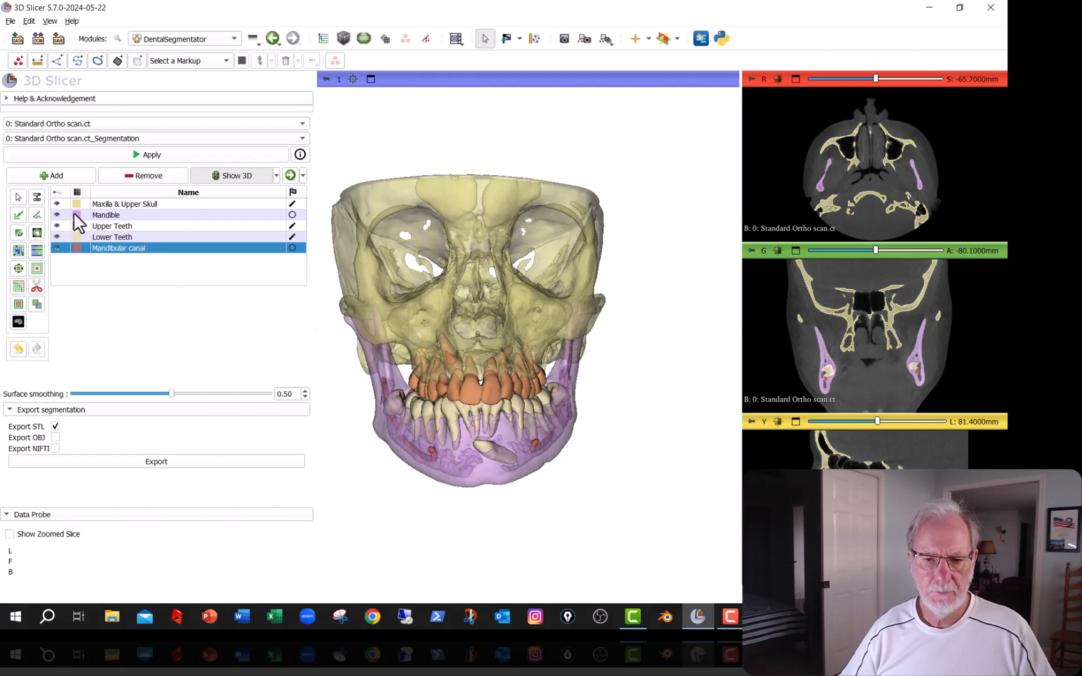
left_click(57, 215)
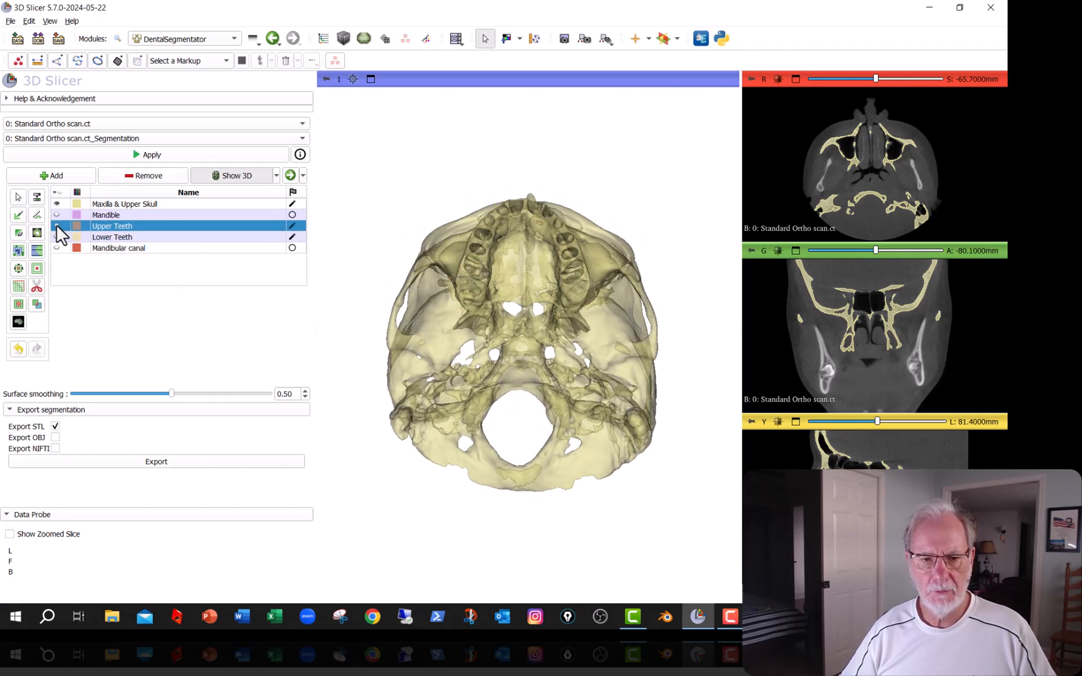
left_click(57, 225)
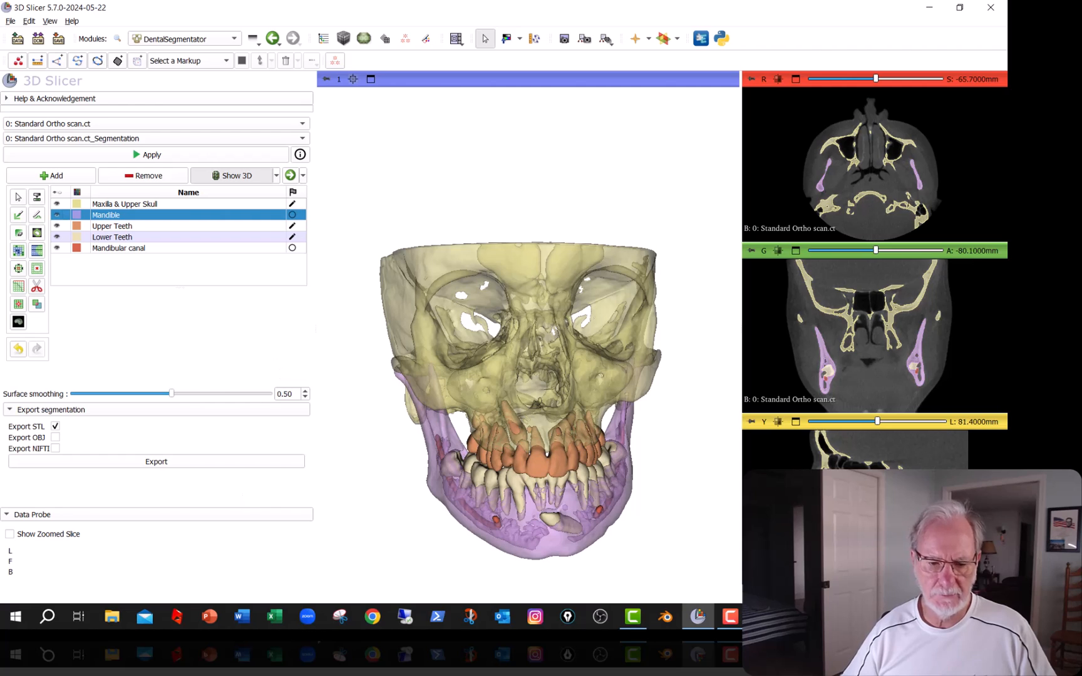
mouse_move(385, 616)
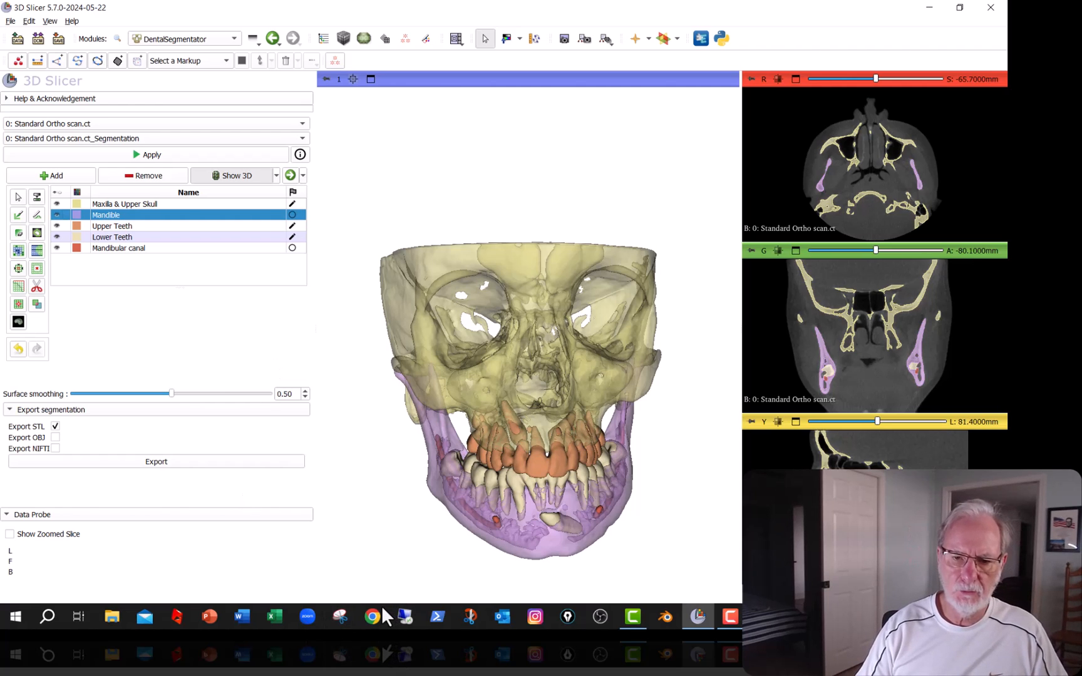